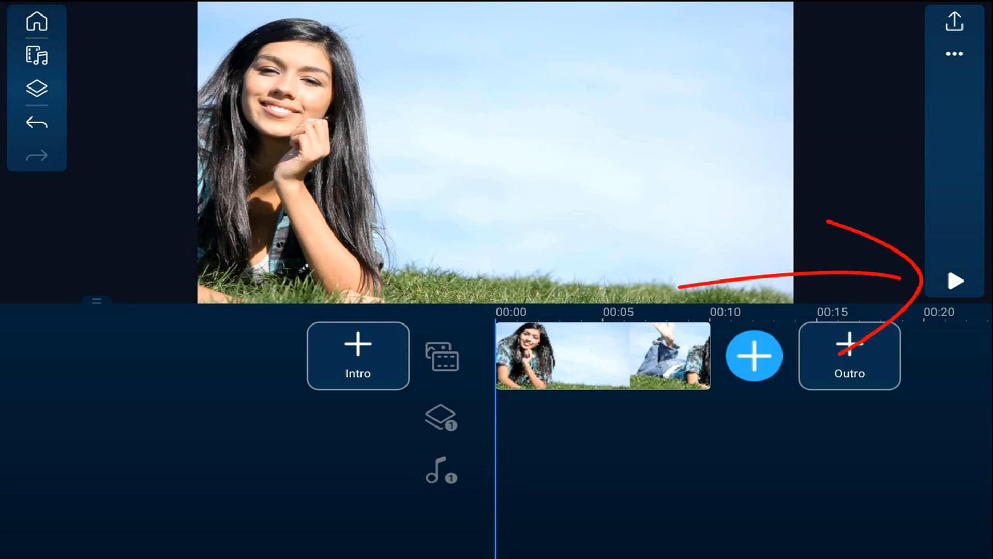
Open the layer library from the left toolbar.
{"action": "left_click", "coordinate": [956, 282]}
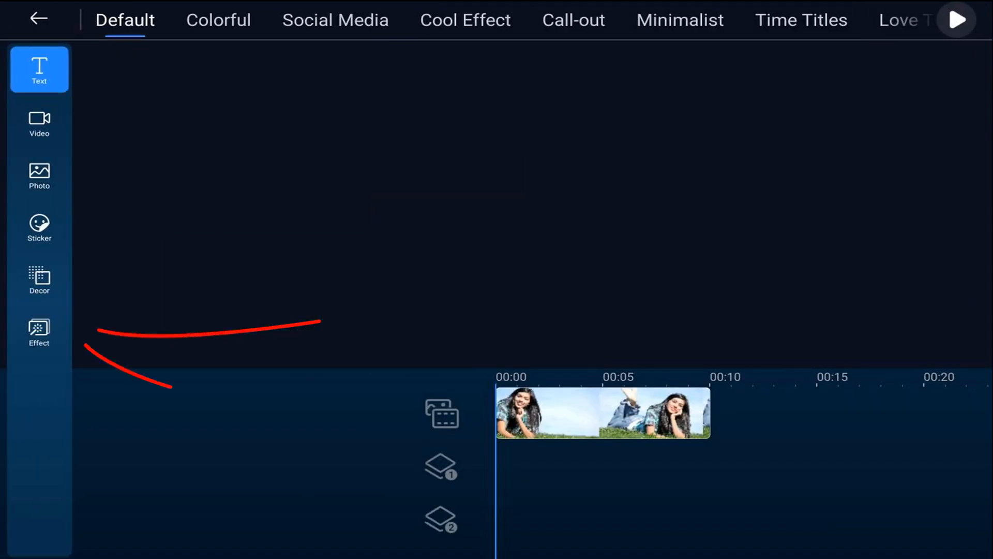
Add the Blur effect from the Effect category as a layer on the timeline.
{"action": "left_click", "coordinate": [39, 330]}
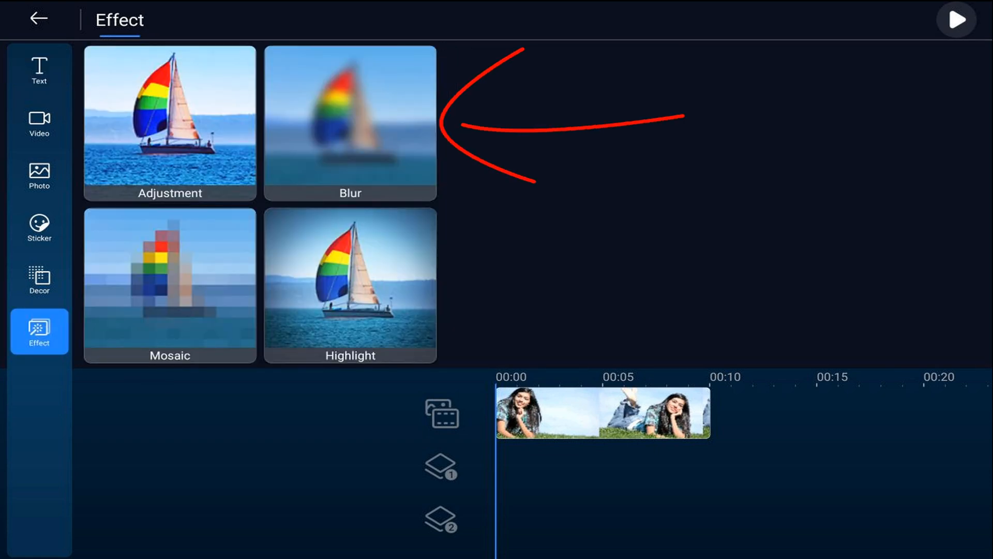
{"action": "left_click", "coordinate": [349, 124]}
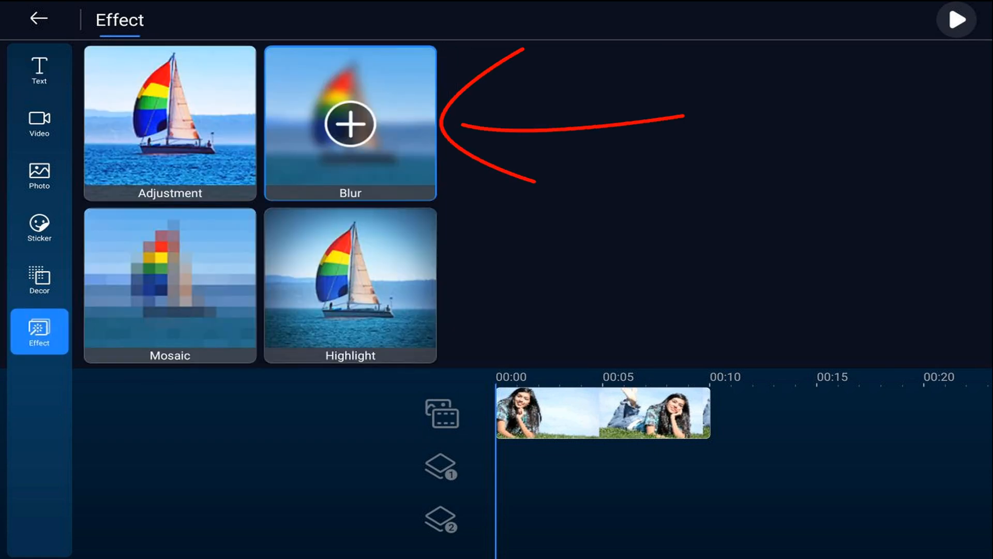
{"action": "left_click", "coordinate": [349, 123]}
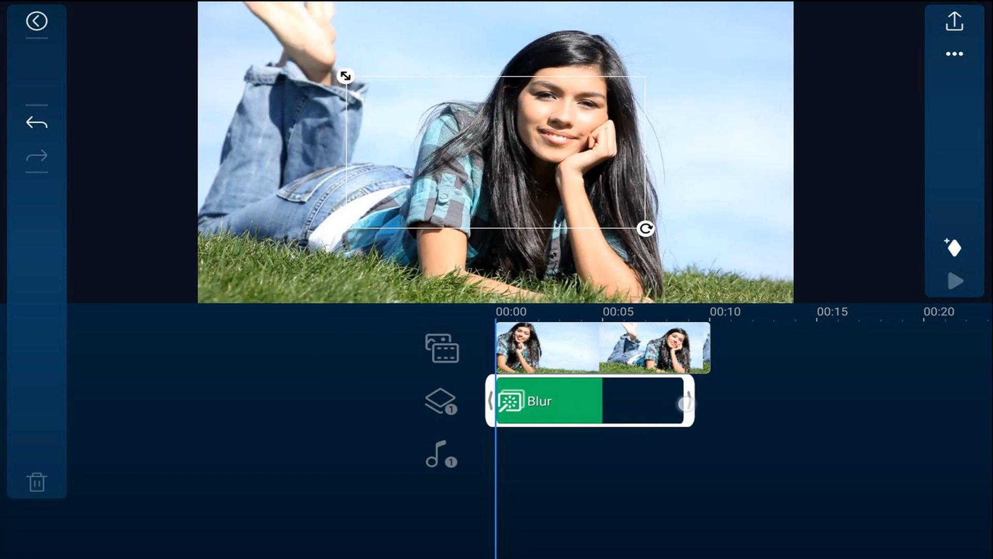
Select the Blur layer to show its Shape, Strength, Feather and Transform Keyframe tools.
{"action": "left_click", "coordinate": [570, 399]}
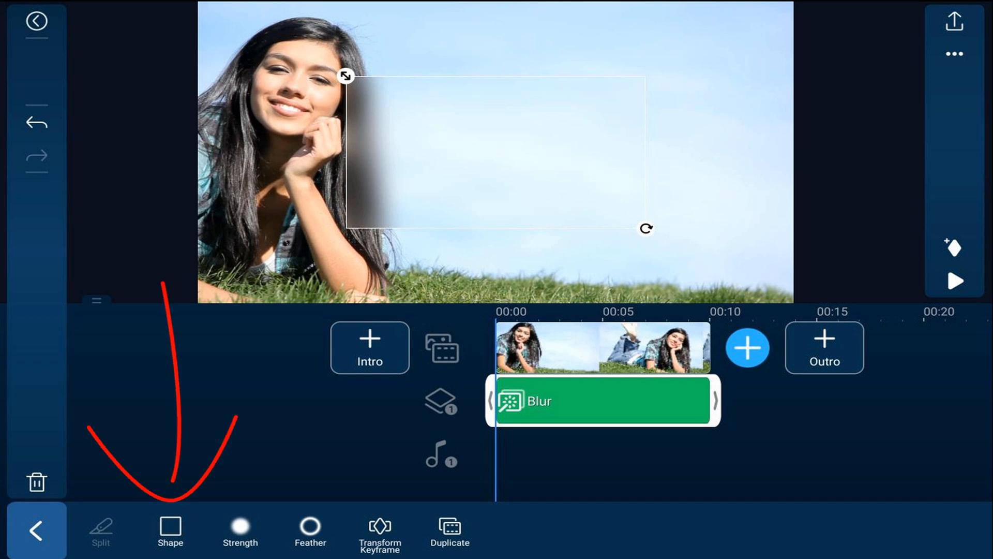
Make the blur mask an ellipse and fit it over the girl's face.
{"action": "left_click", "coordinate": [170, 530]}
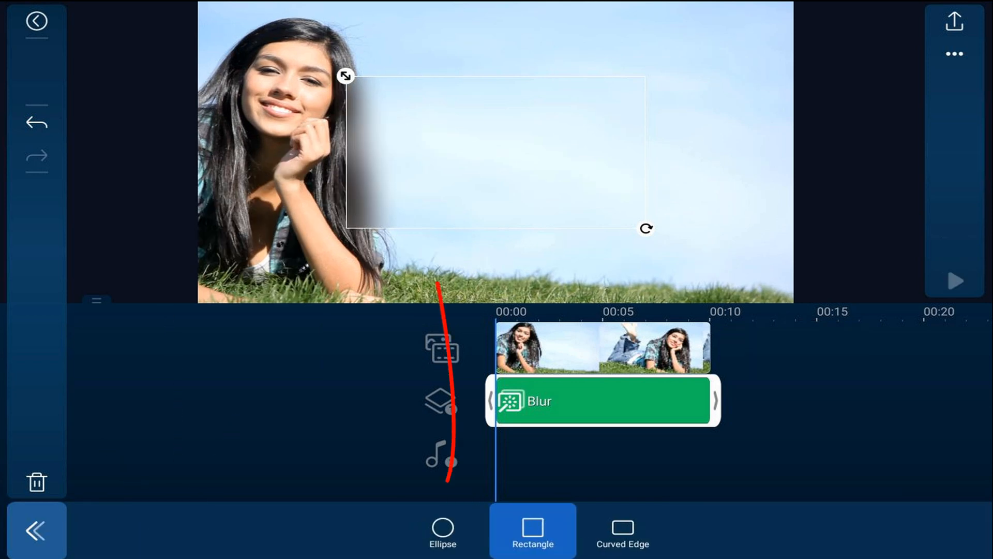
{"action": "left_click", "coordinate": [442, 529]}
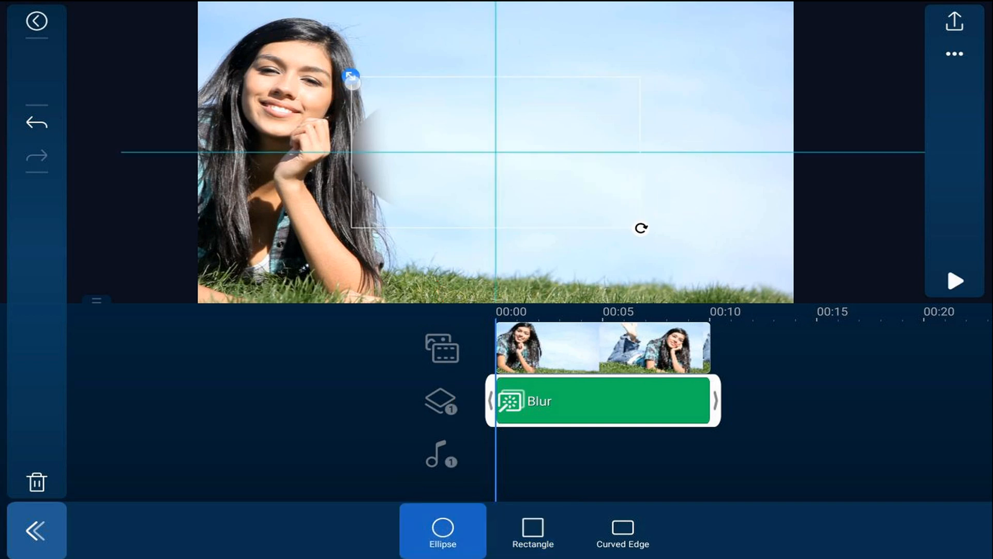
{"action": "left_click_drag", "start_coordinate": [352, 76], "coordinate": [418, 84]}
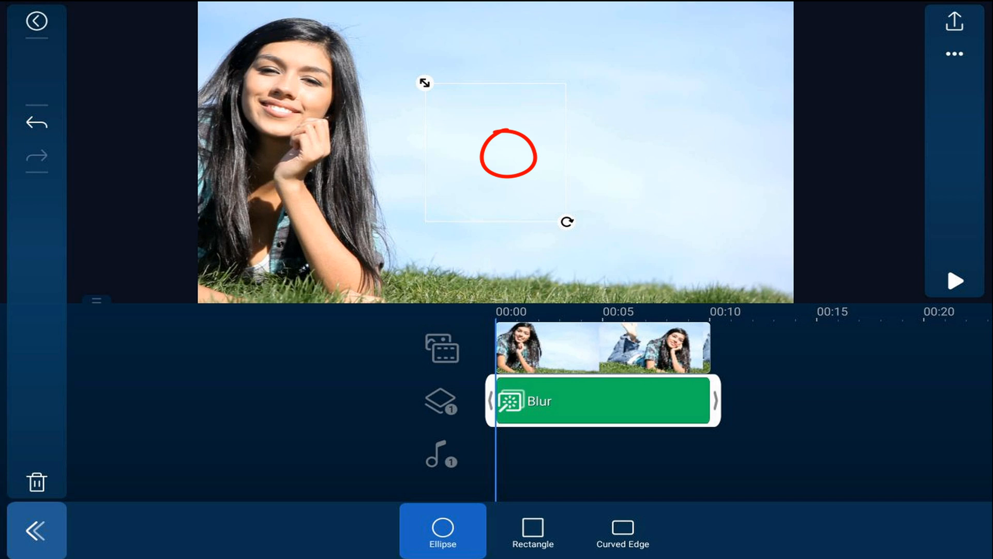
{"action": "left_click_drag", "start_coordinate": [507, 152], "coordinate": [304, 95]}
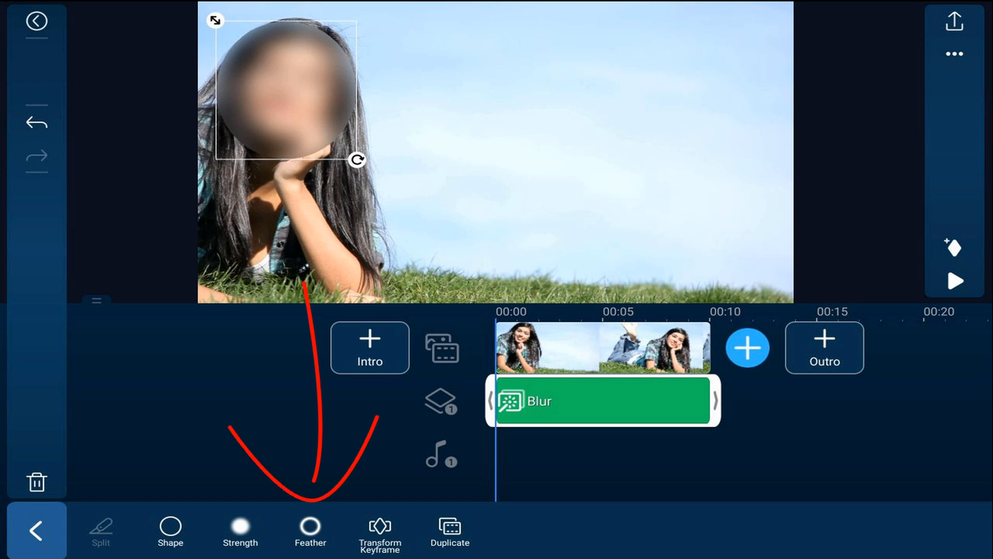
Feather the blur ellipse's edges to a value of 9.
{"action": "left_click", "coordinate": [310, 530]}
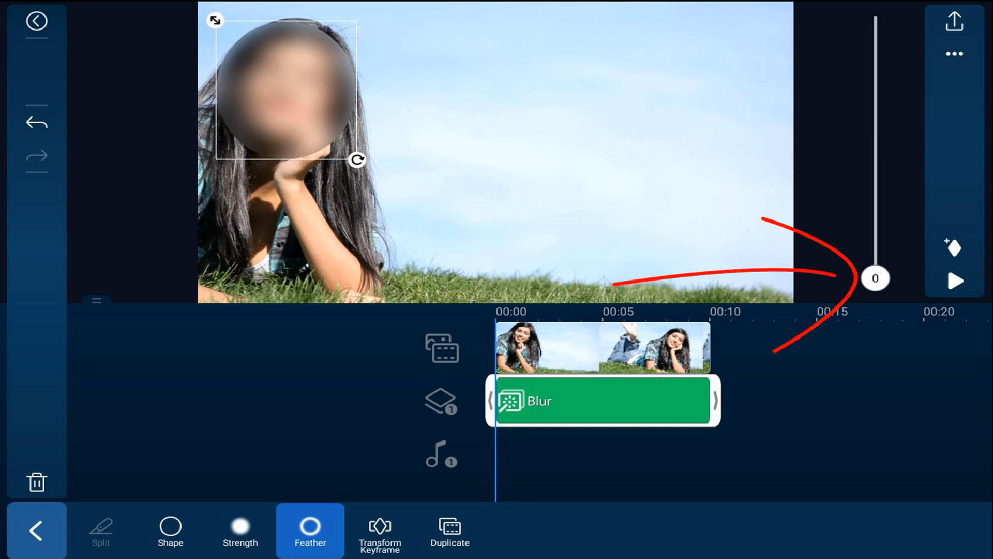
{"action": "left_click_drag", "start_coordinate": [875, 277], "coordinate": [876, 263]}
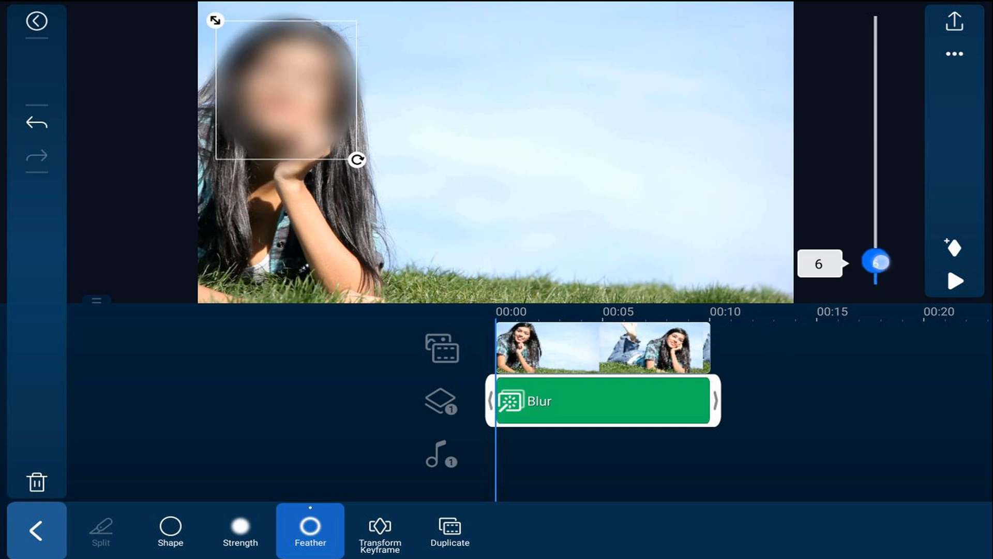
{"action": "left_click_drag", "start_coordinate": [876, 261], "coordinate": [876, 251]}
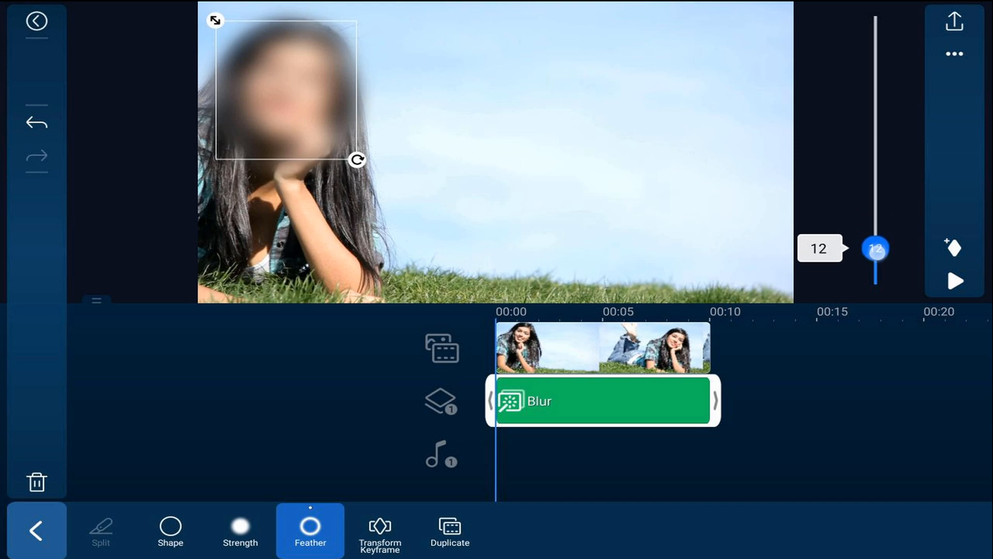
{"action": "left_click_drag", "start_coordinate": [876, 249], "coordinate": [876, 257]}
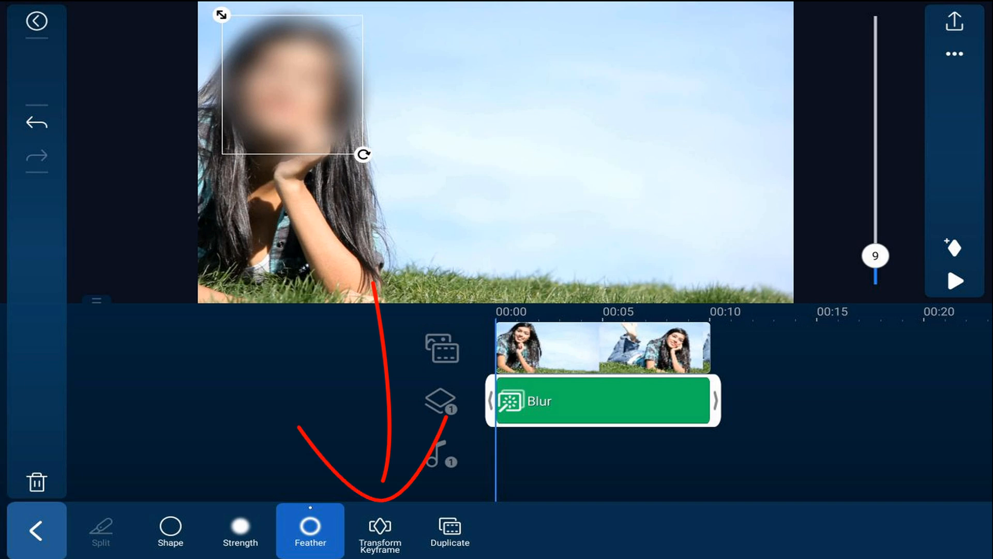
Add transform keyframes along the clip so the blur tracks her face.
{"action": "left_click", "coordinate": [379, 531]}
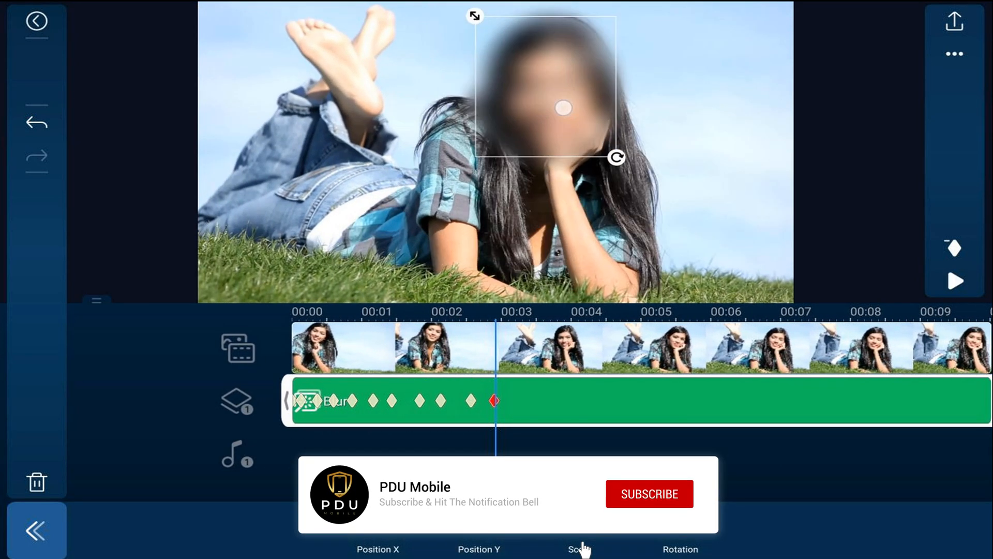
{"action": "left_click", "coordinate": [648, 494]}
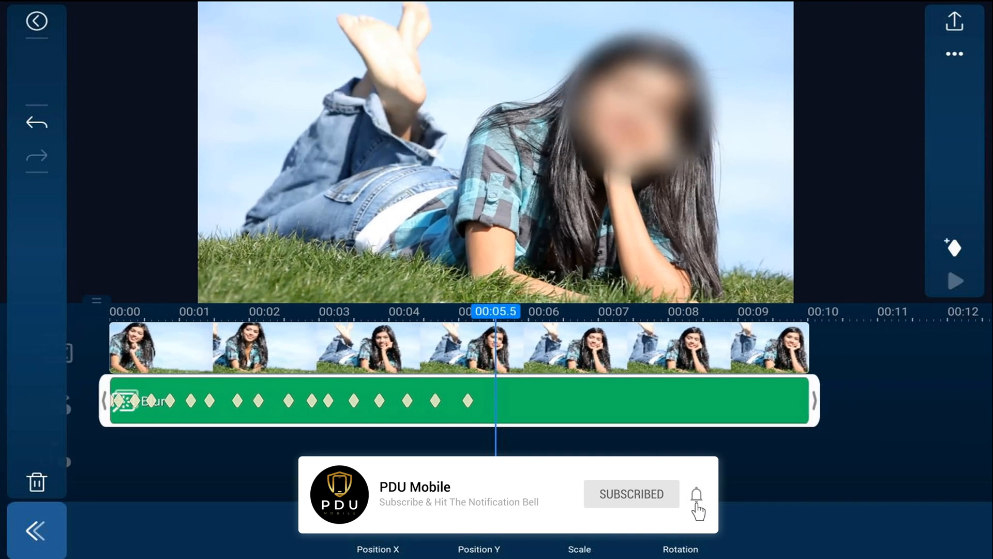